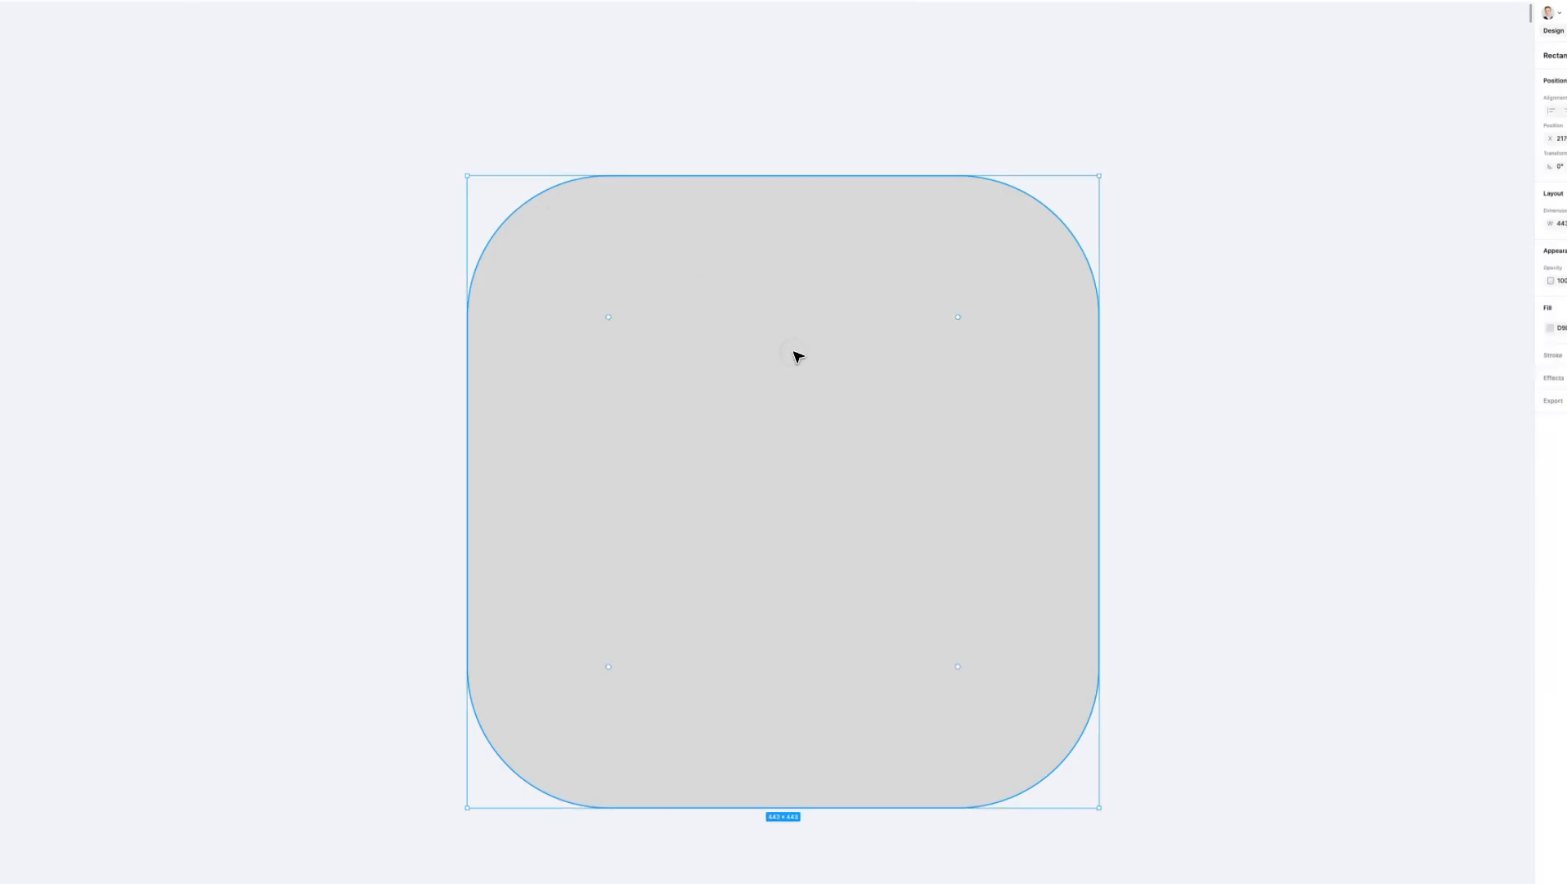
- Drag a corner radius handle inward to round all four corners of the grey rectangle equally
{"action": "left_click_drag", "start_coordinate": [957, 318], "coordinate": [920, 355]}
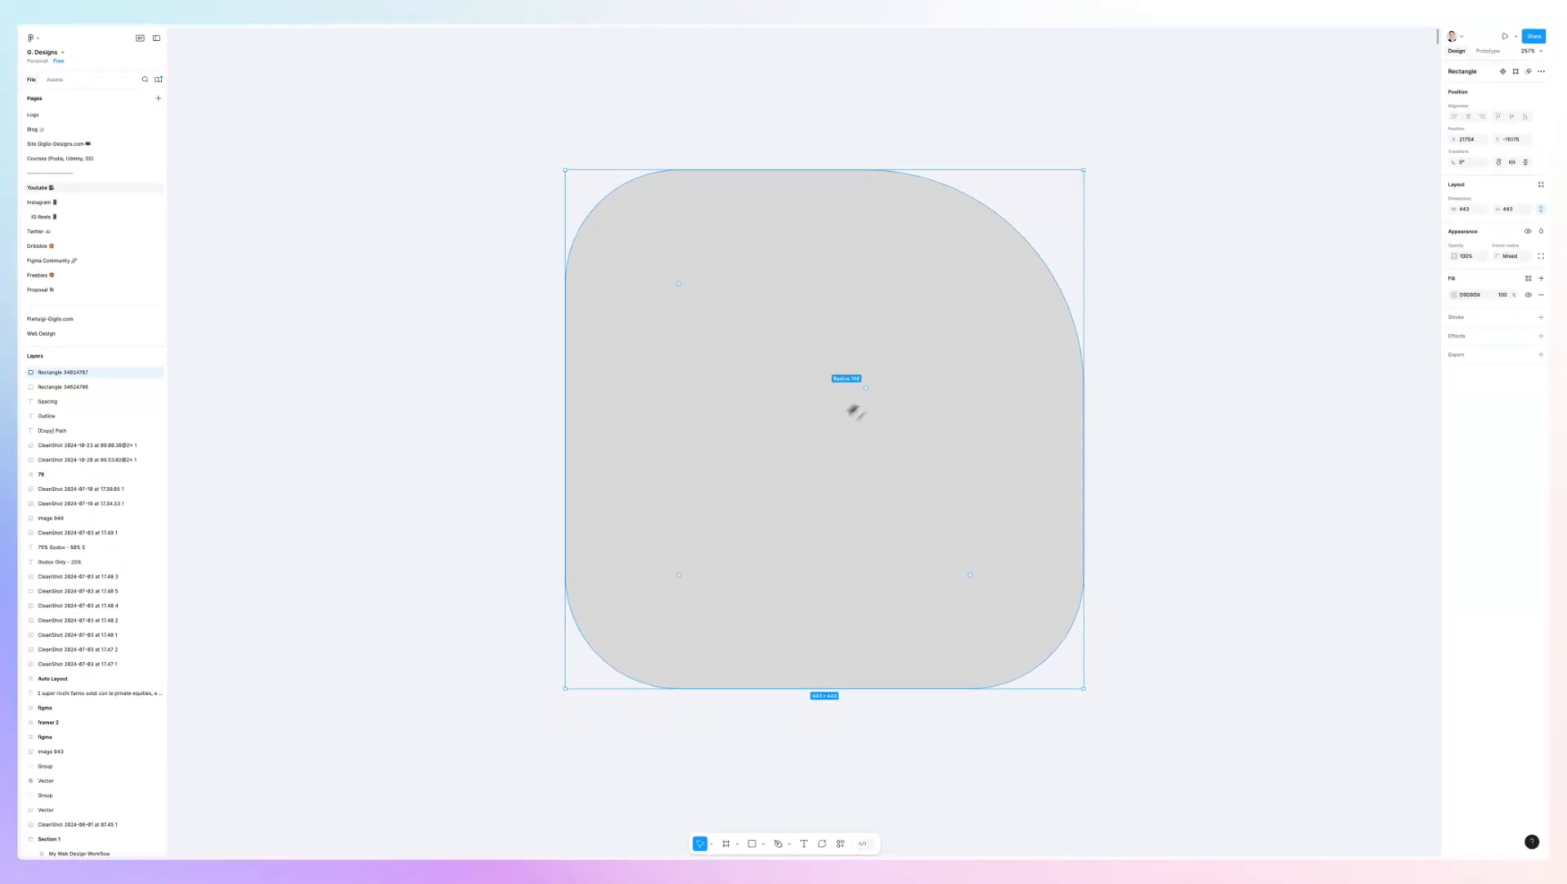
- Alt-drag the top-right corner handle so only that corner gets a much larger radius
{"action": "left_click_drag", "start_coordinate": [846, 378], "coordinate": [848, 408]}
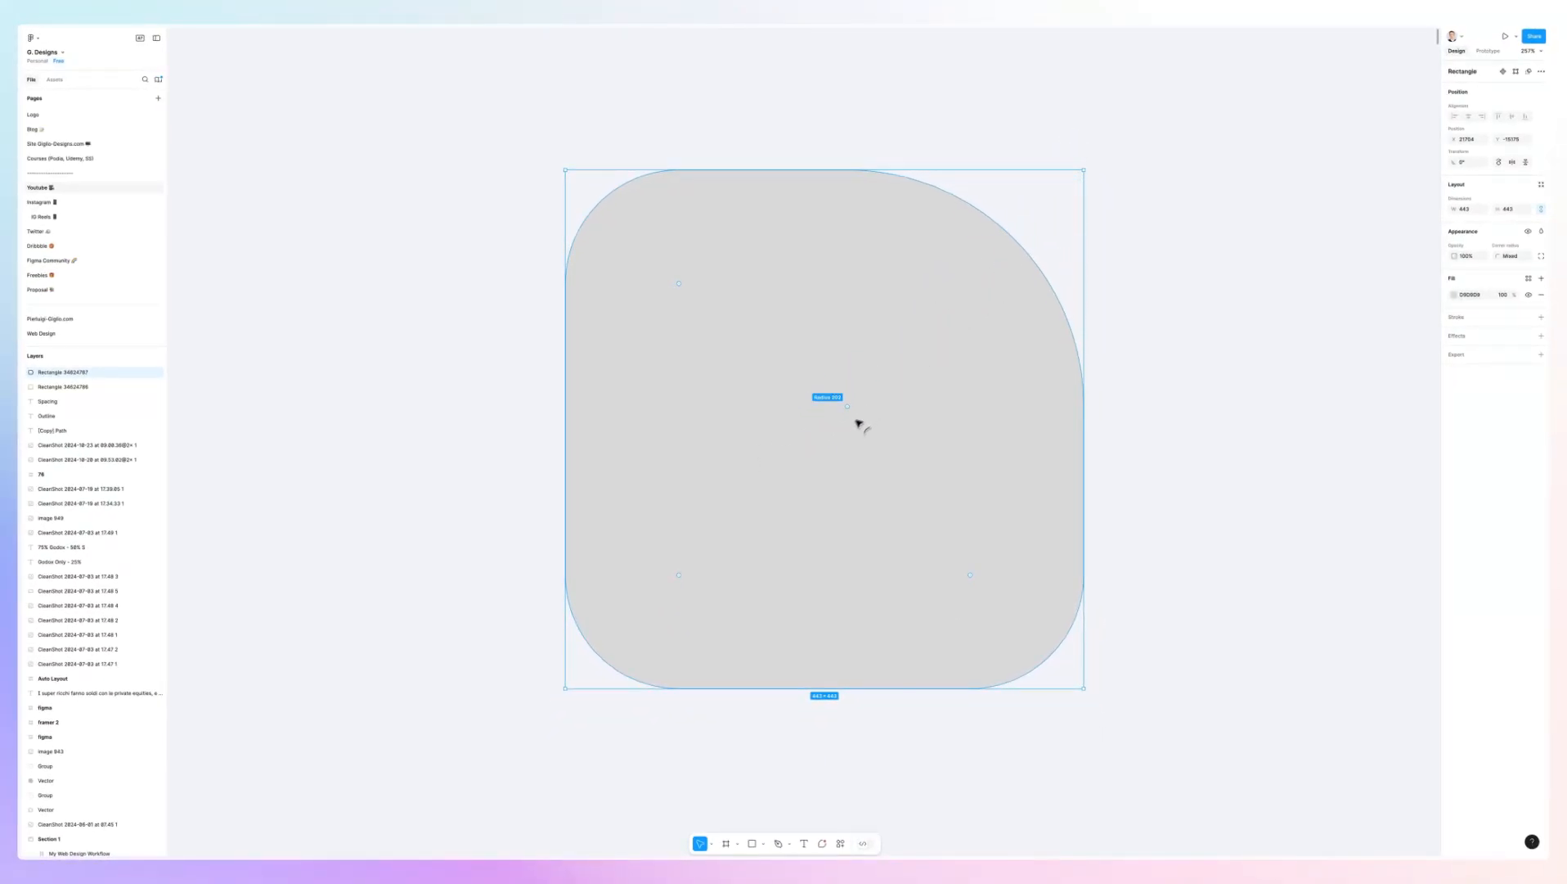